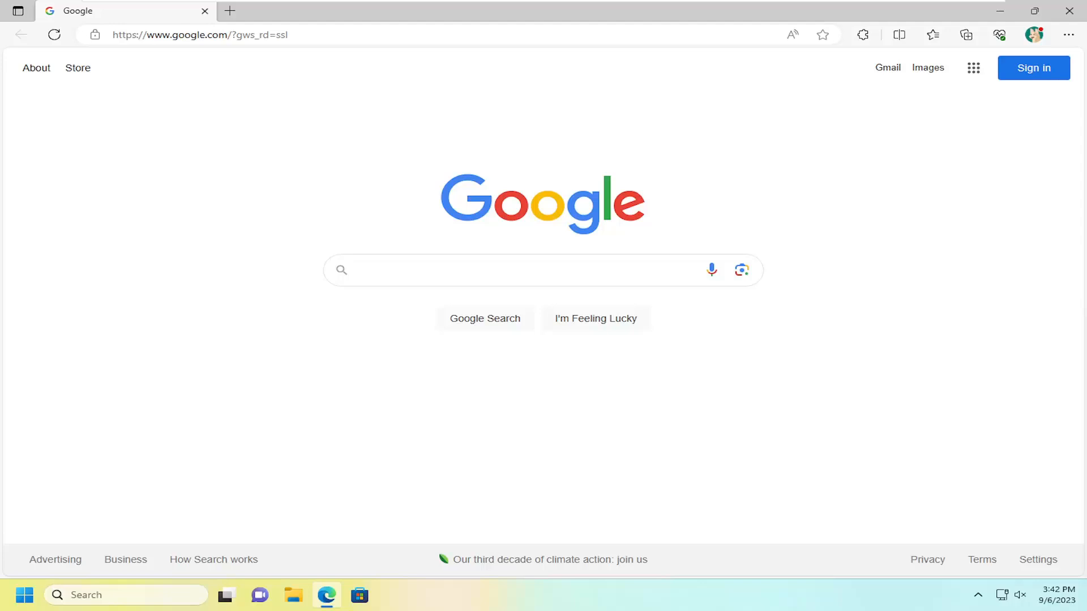
pyautogui.moveTo(849, 254)
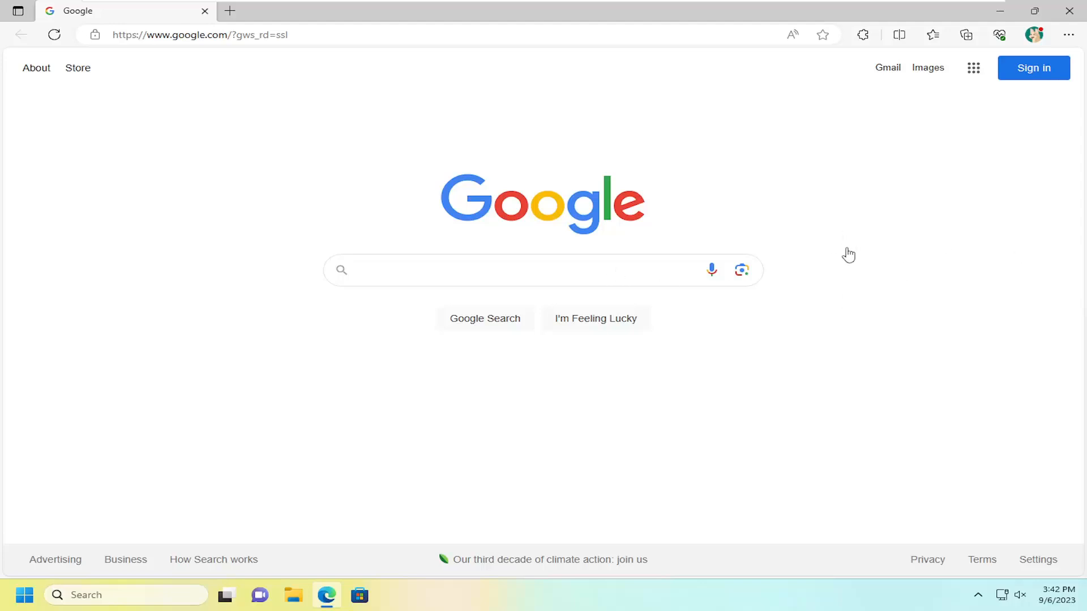
pyautogui.moveTo(816, 111)
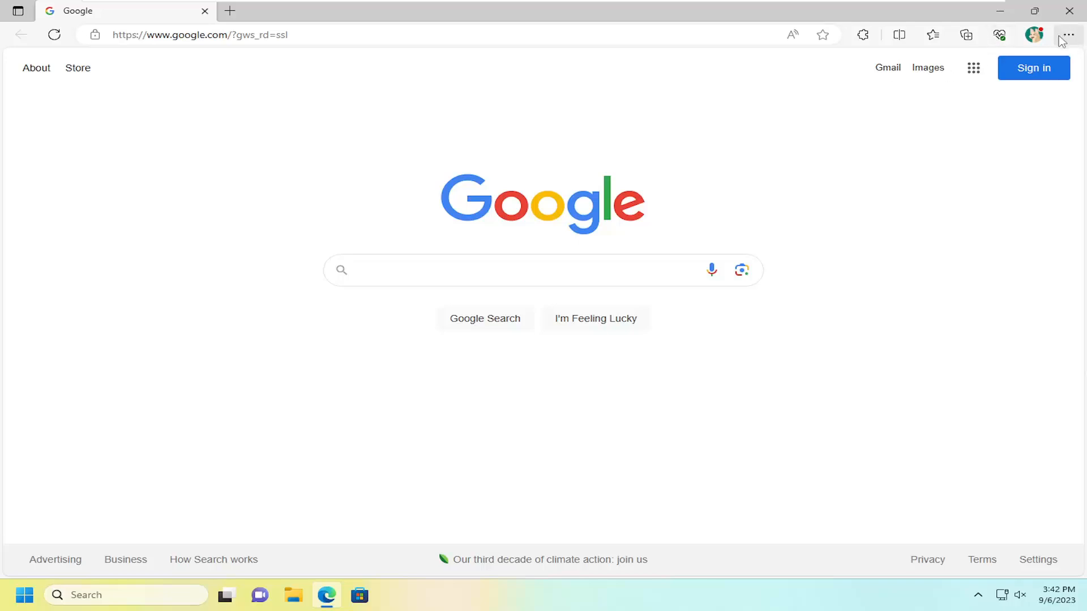
# Open 'About Microsoft Edge' from the Settings and more menu's Help and feedback submenu
pyautogui.click(1066, 34)
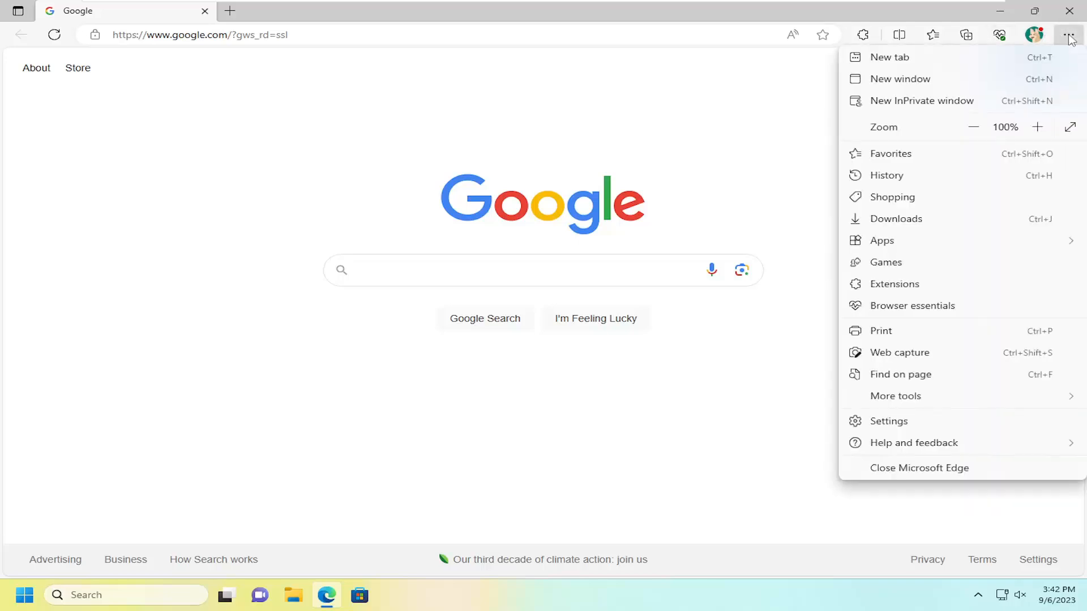
pyautogui.moveTo(901, 375)
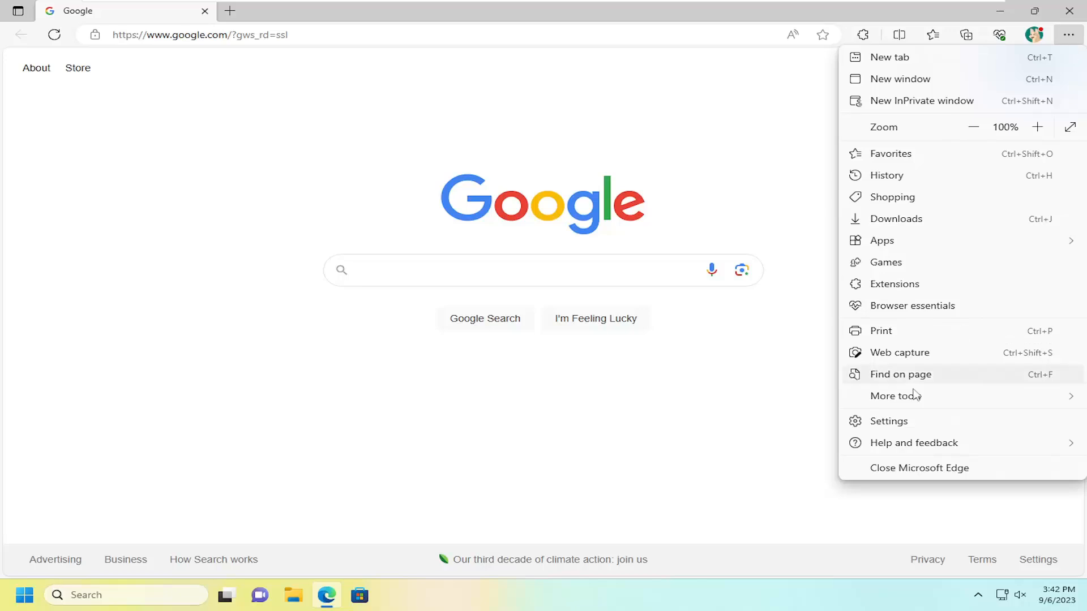
pyautogui.click(914, 443)
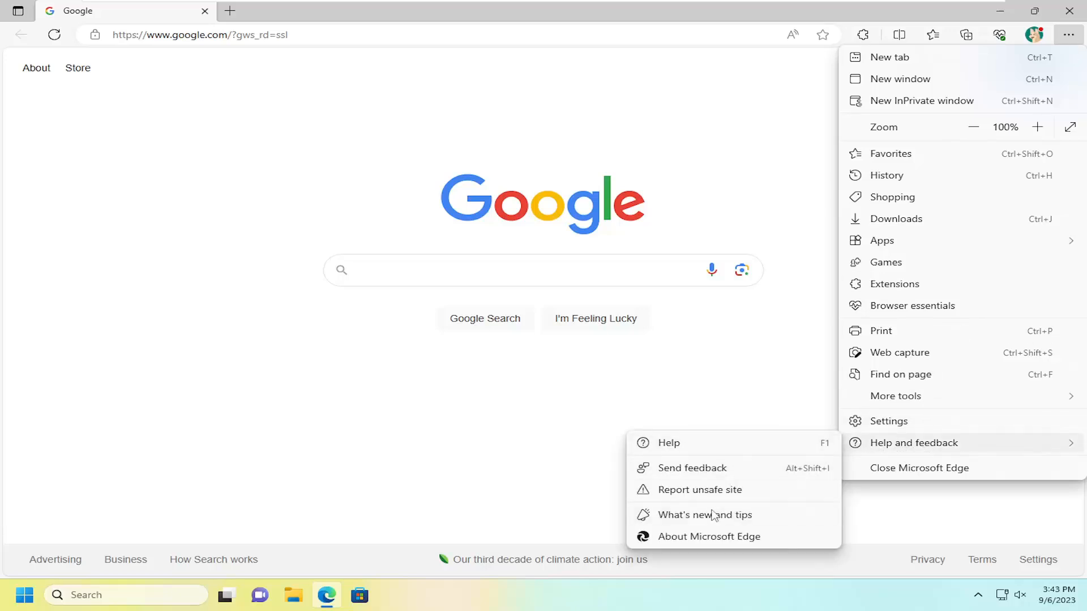
pyautogui.moveTo(708, 537)
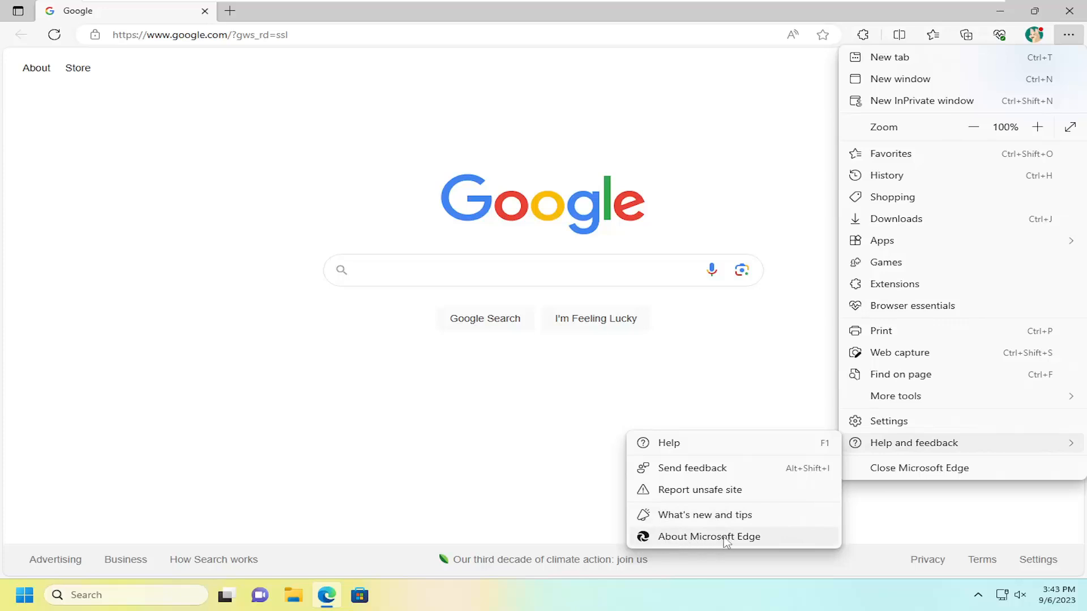
pyautogui.click(708, 537)
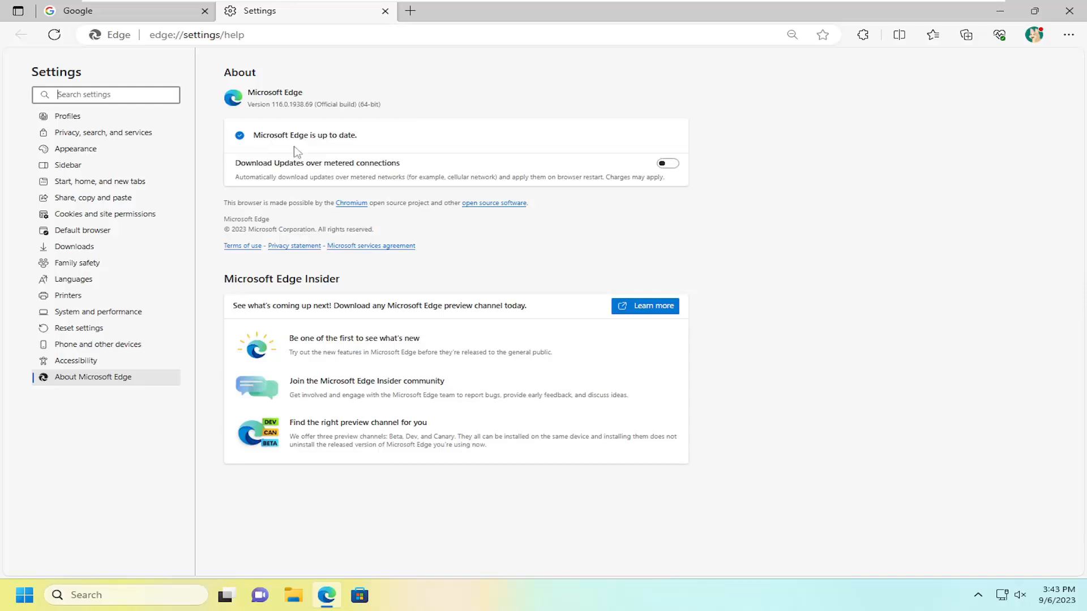
pyautogui.moveTo(280, 124)
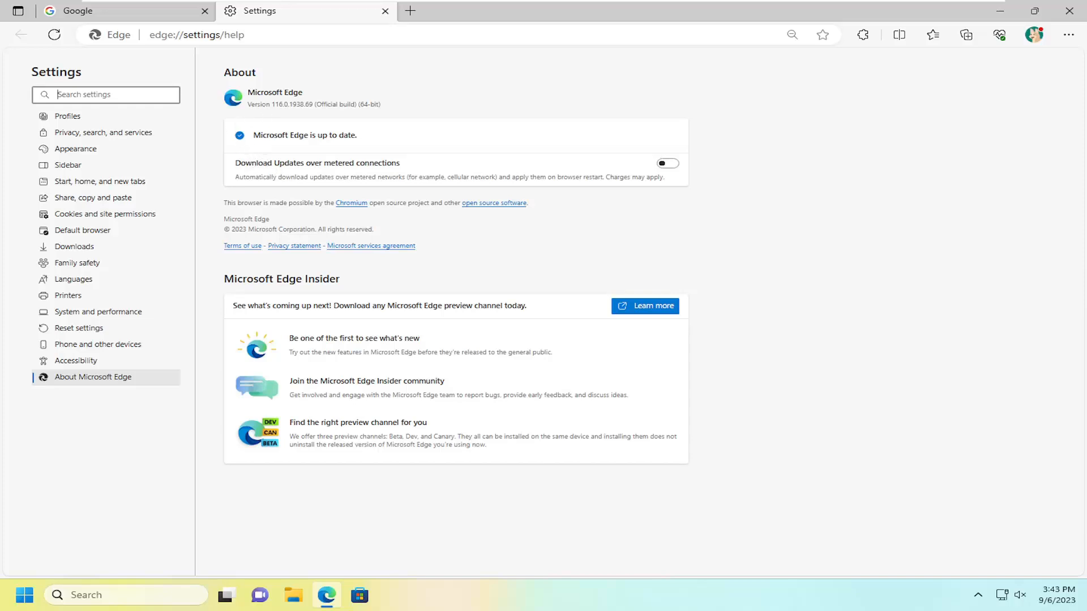
pyautogui.moveTo(320, 115)
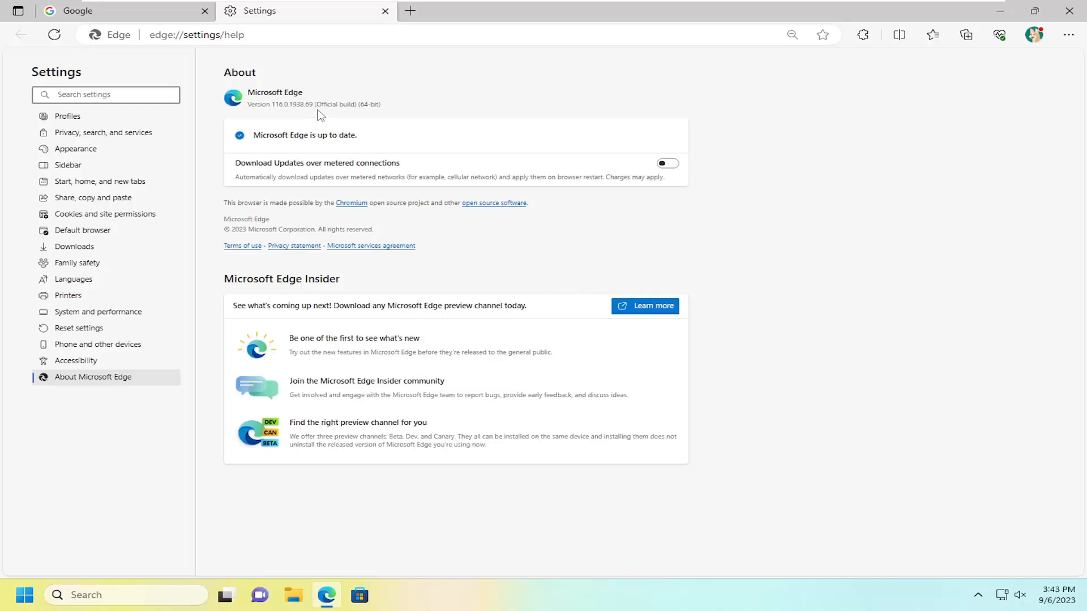
pyautogui.moveTo(340, 113)
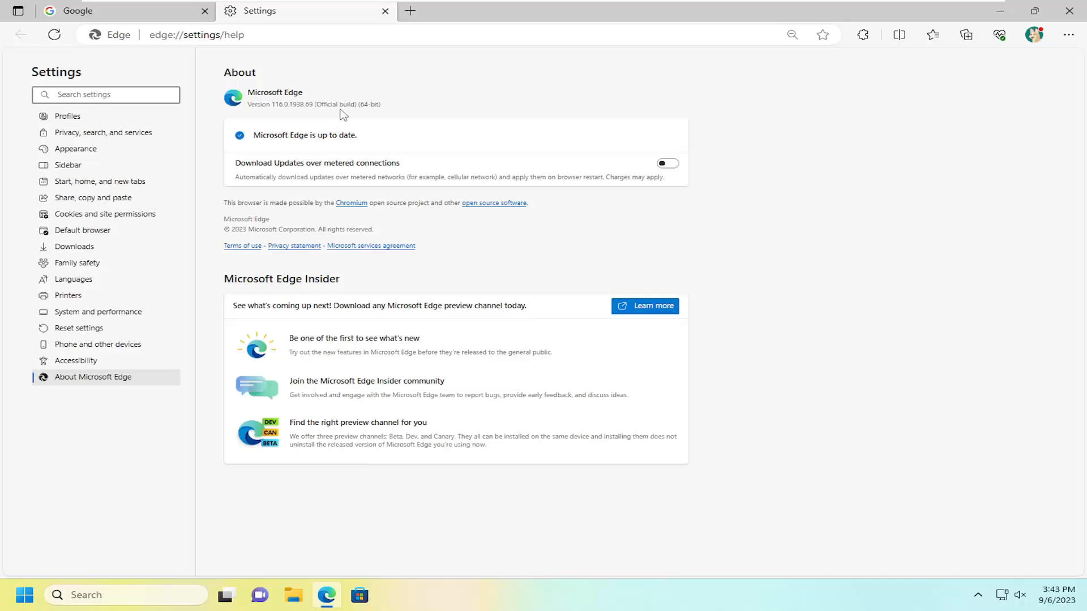
pyautogui.moveTo(417, 167)
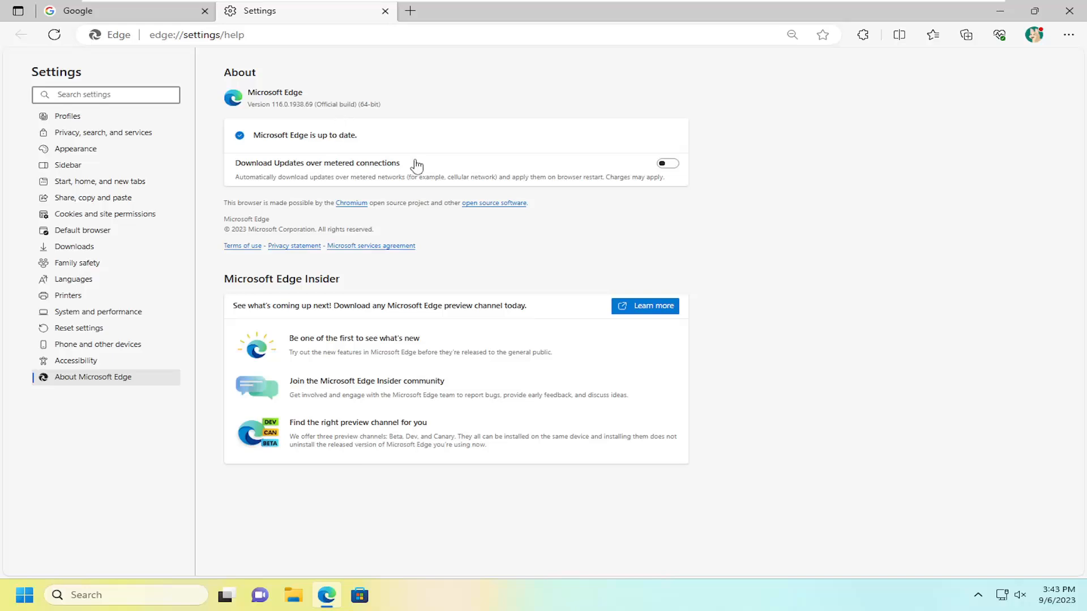